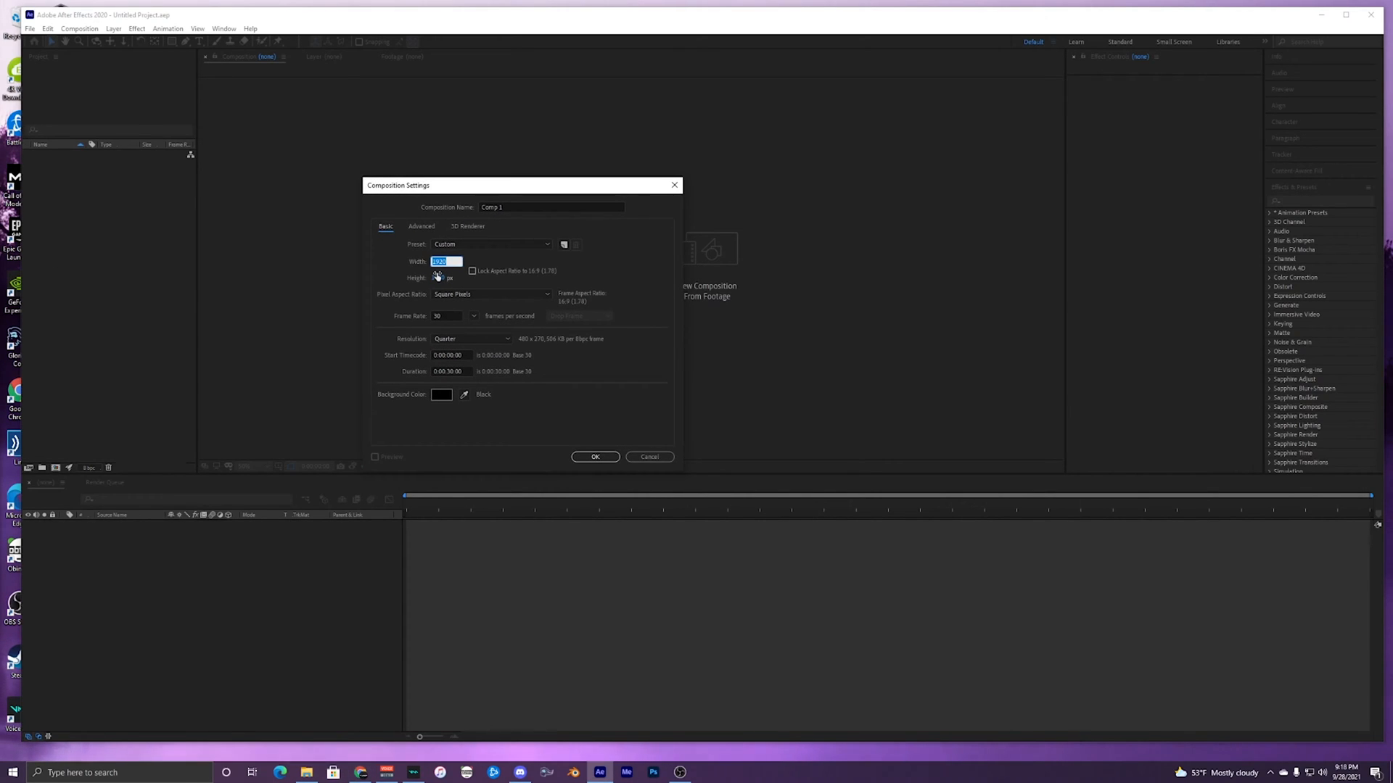
# - Create Comp 1 at 3840×2160, 23.976 fps, 30 seconds, after checking the Advanced settings
pyautogui.write('30')
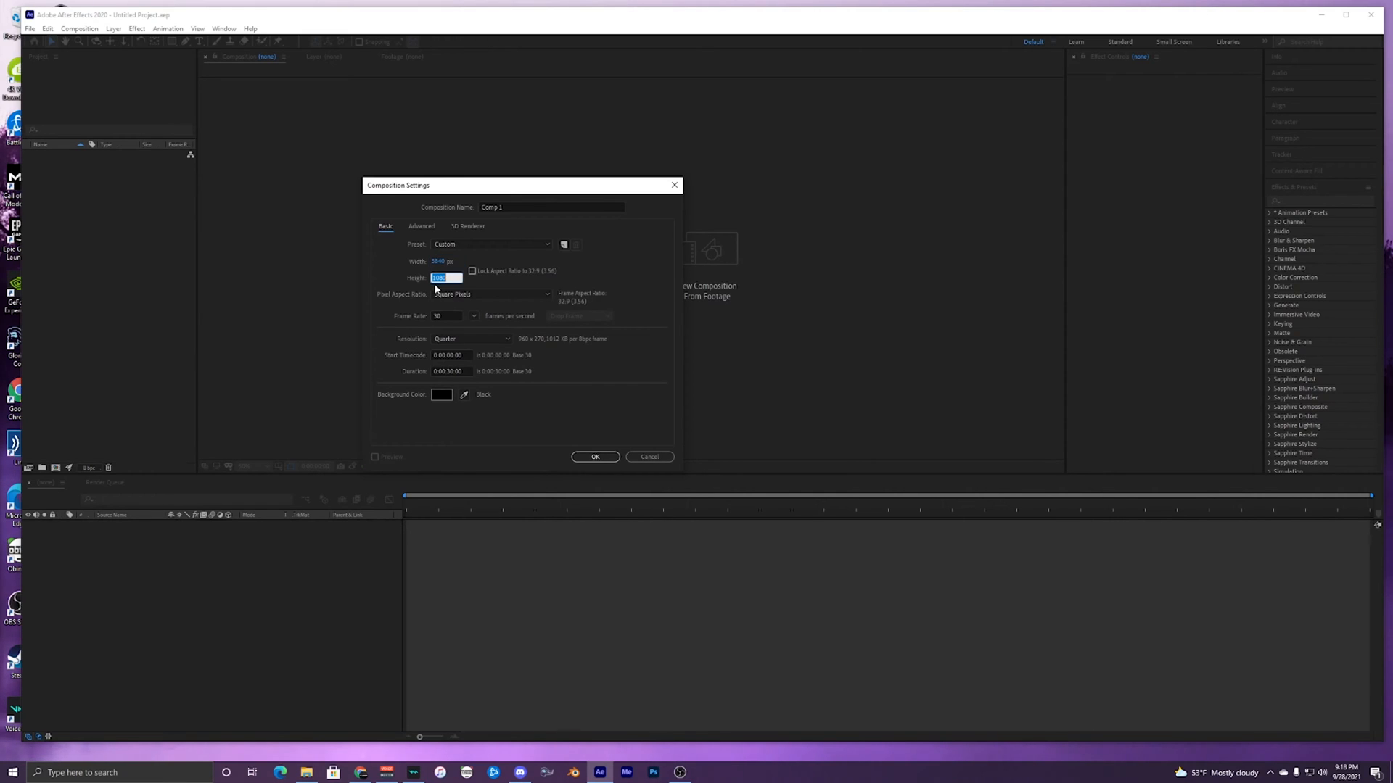
pyautogui.write('24')
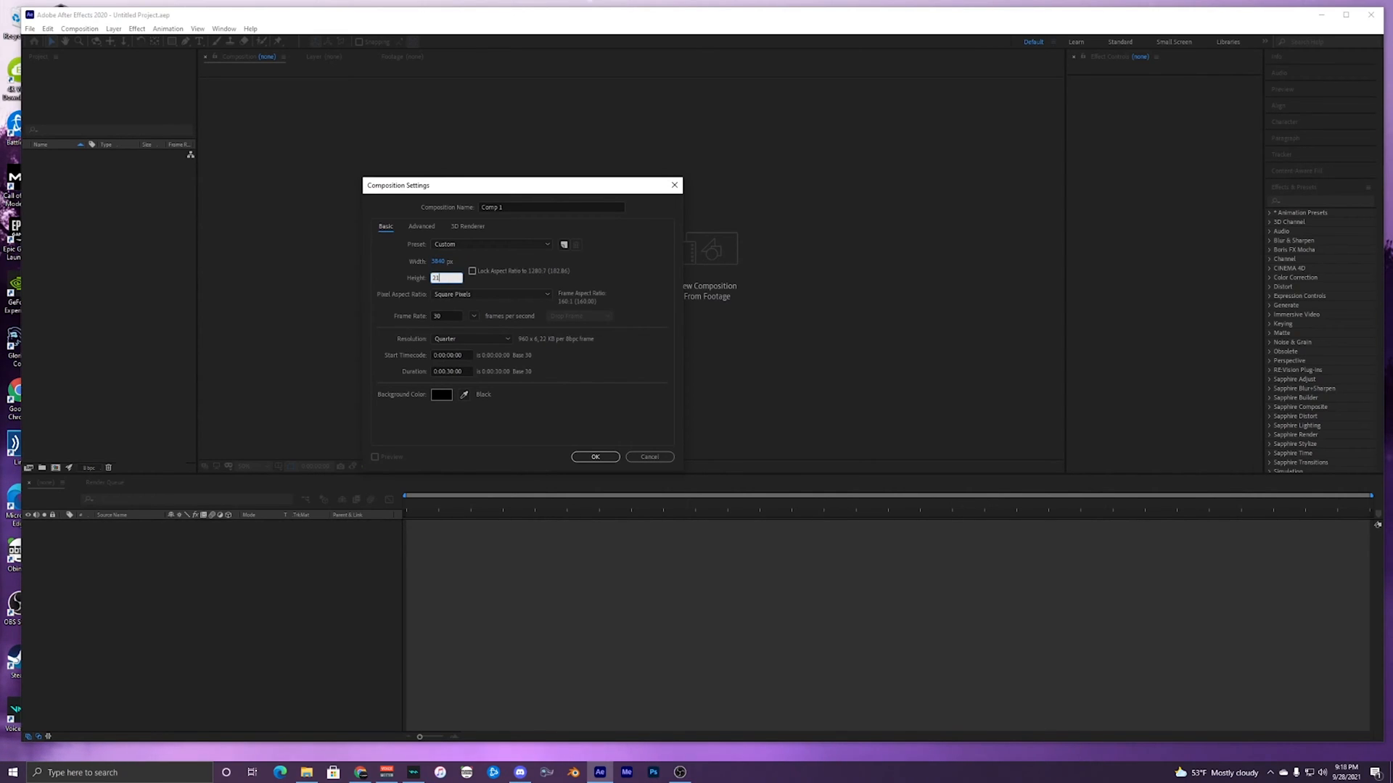
pyautogui.write('2160')
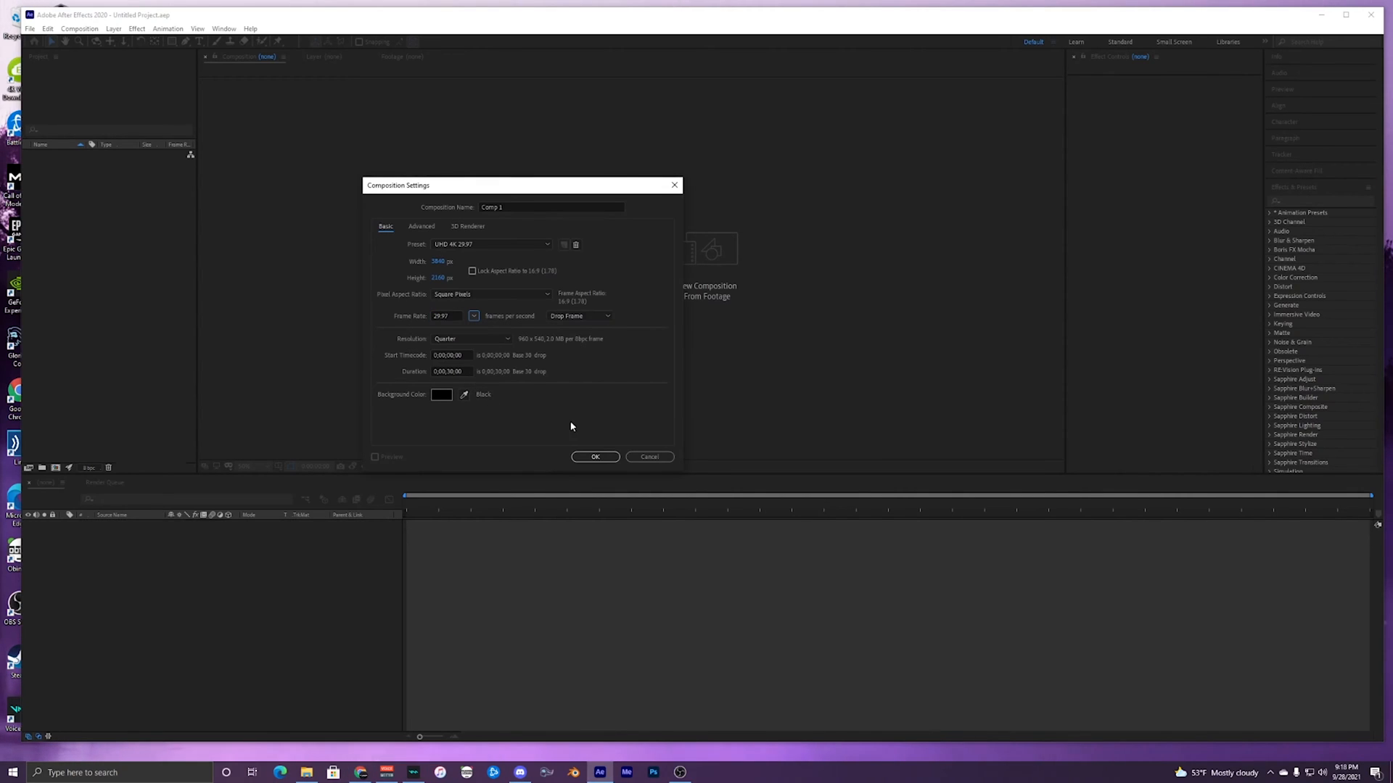
pyautogui.click(473, 317)
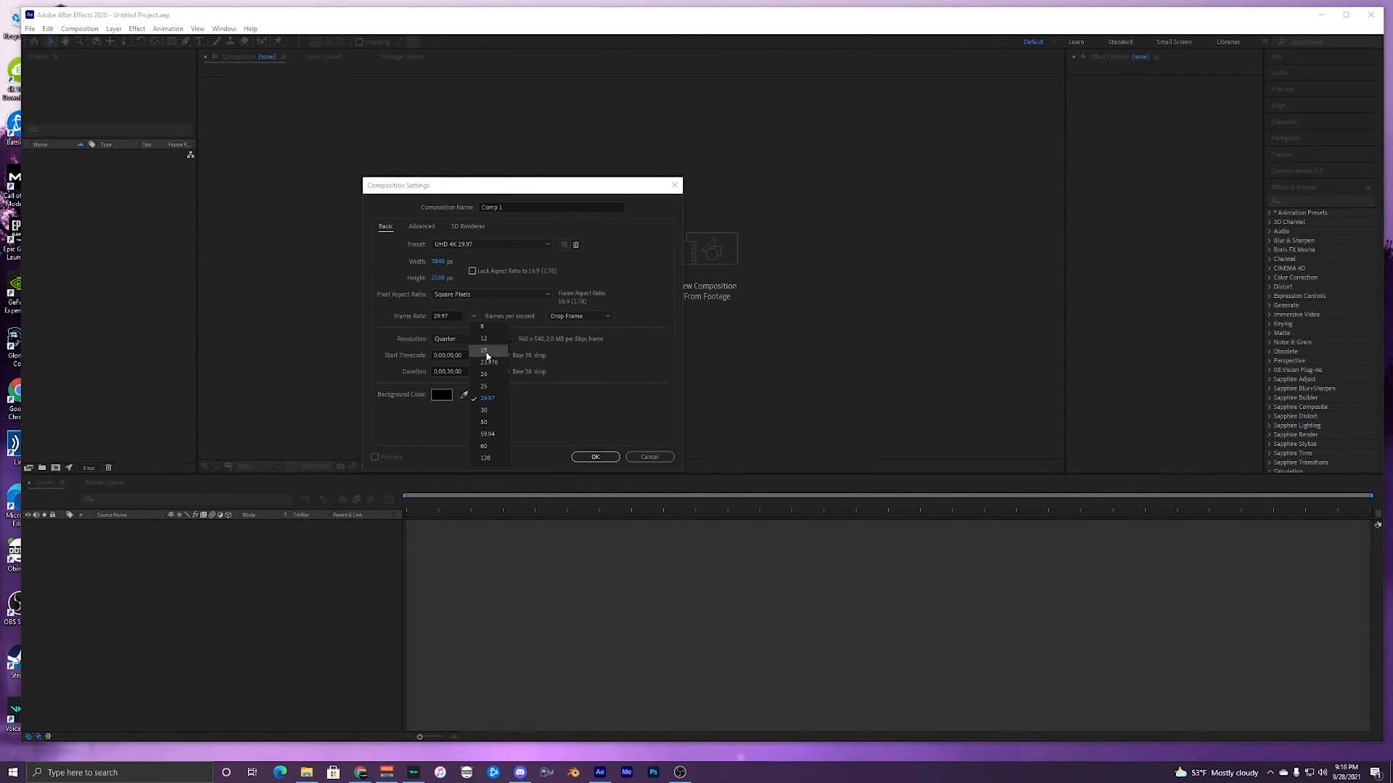
pyautogui.click(489, 363)
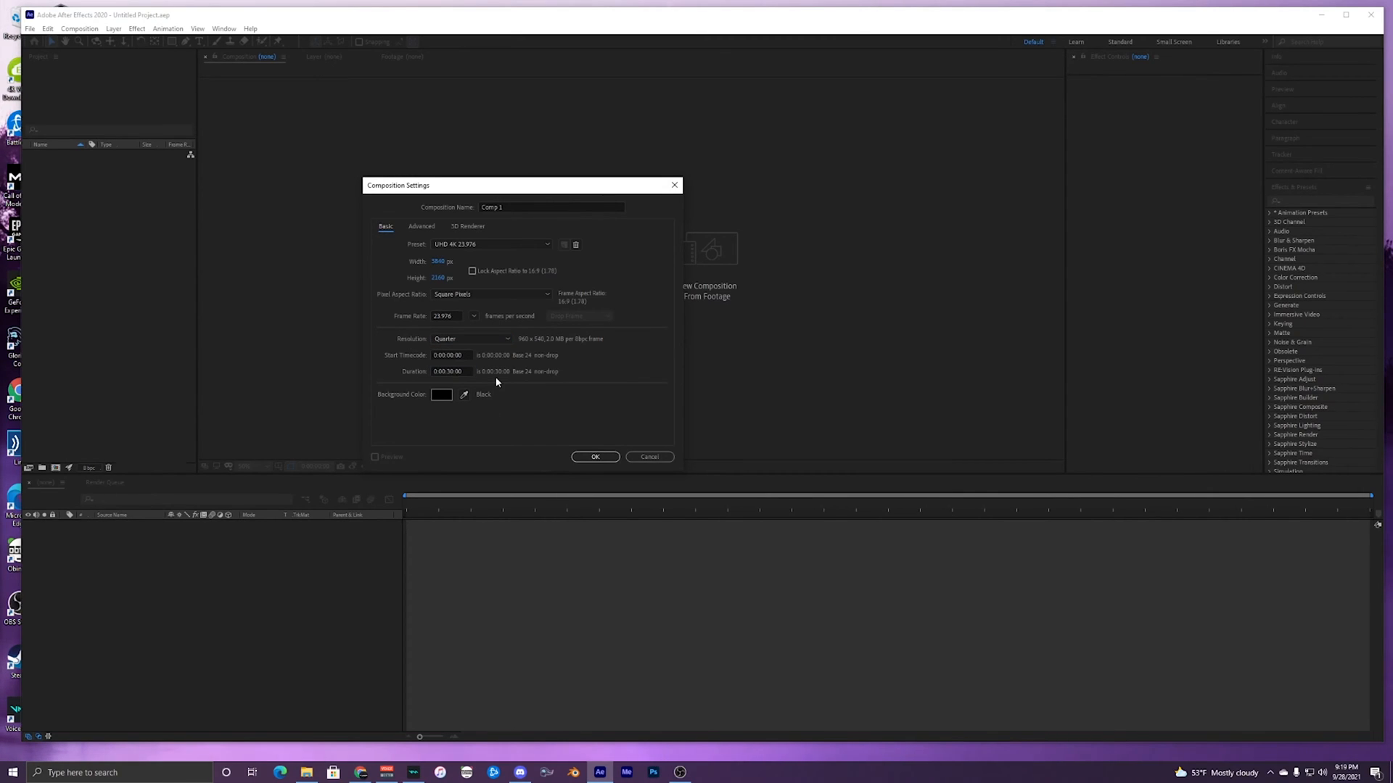
pyautogui.click(421, 226)
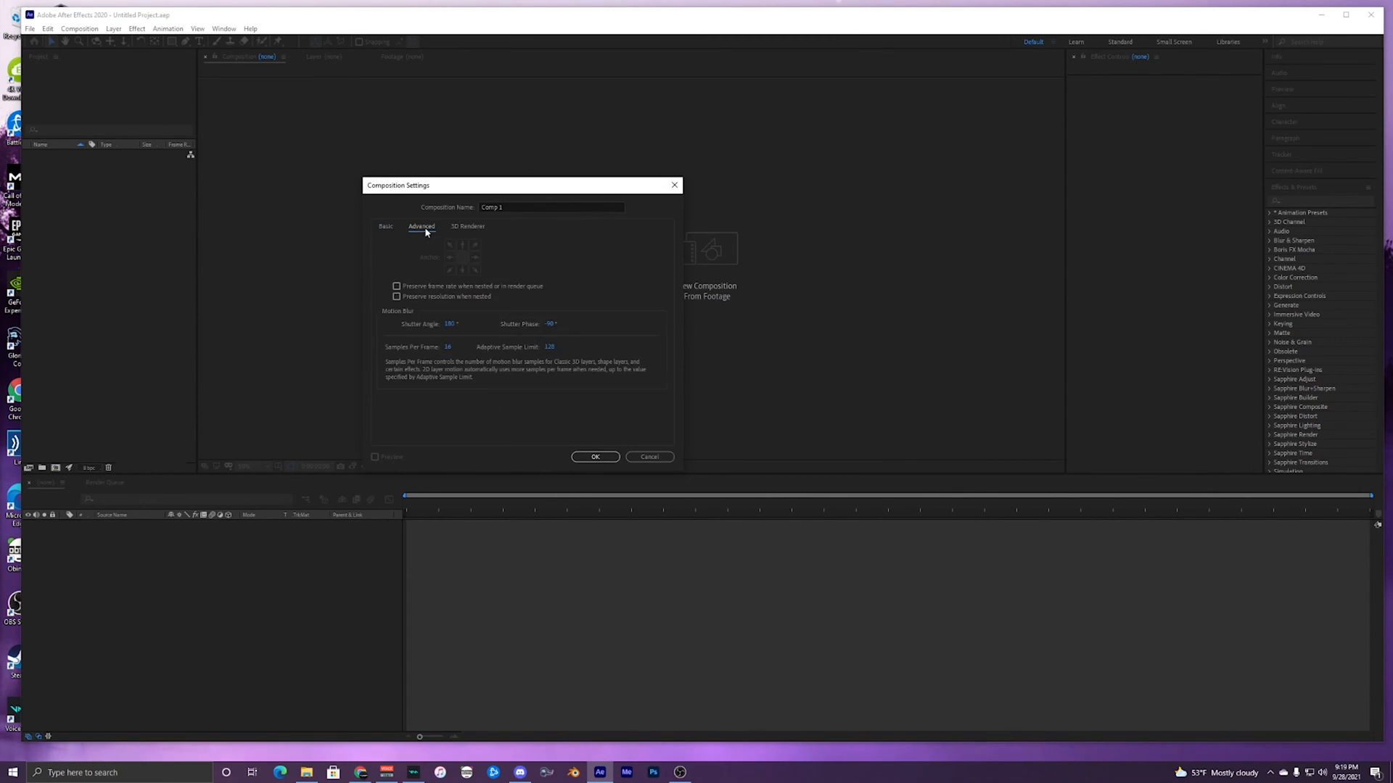
pyautogui.click(595, 457)
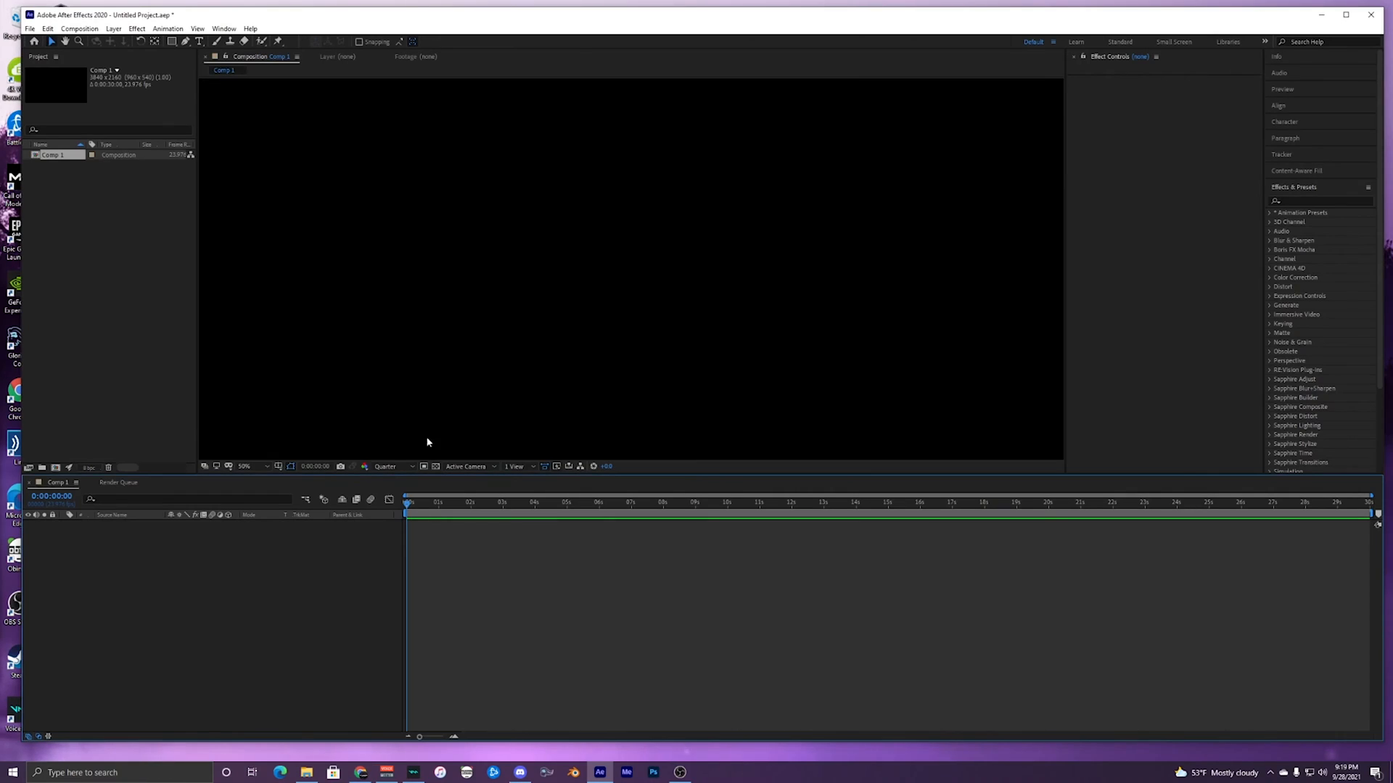
# - Lay the drifting-car clip into Comp 1 and trim the composition to the work area
pyautogui.click(239, 465)
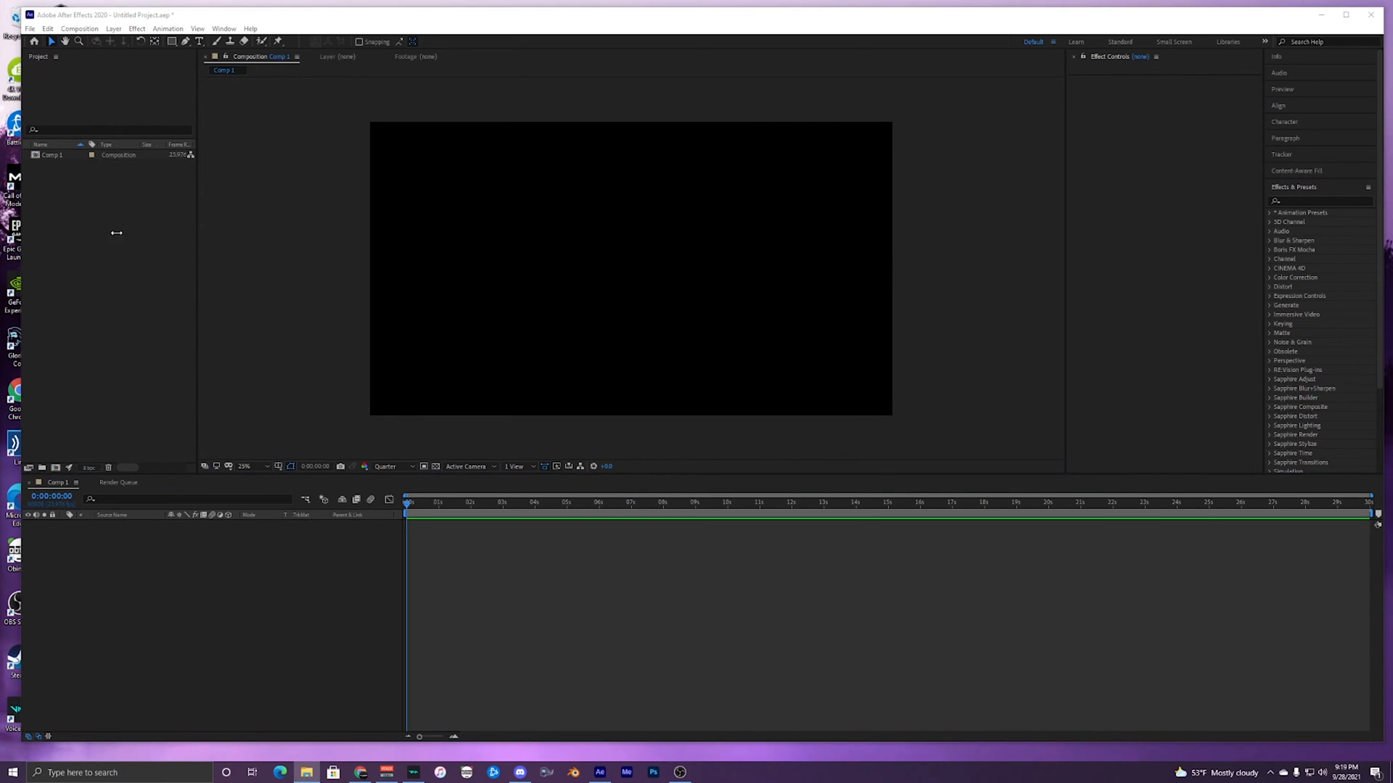
pyautogui.click(62, 165)
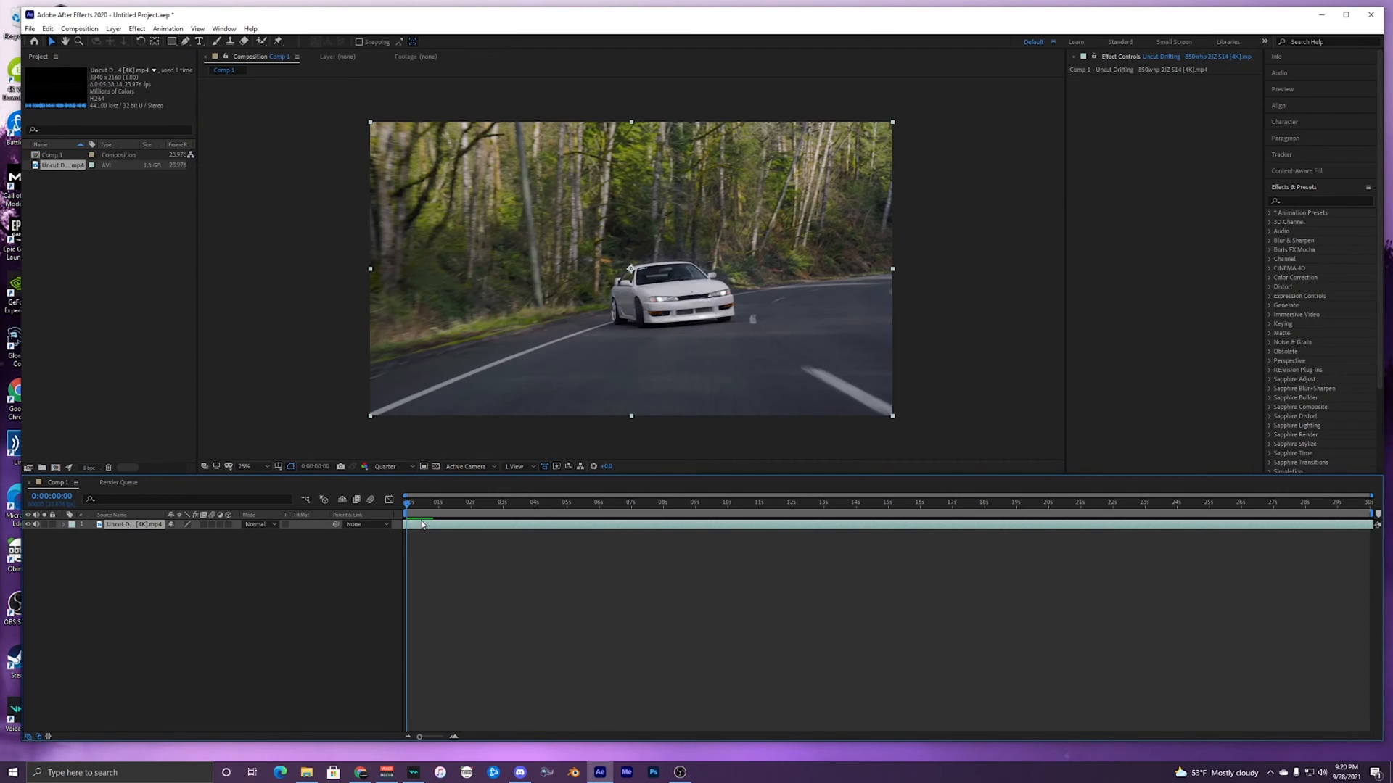
pyautogui.moveTo(414, 531)
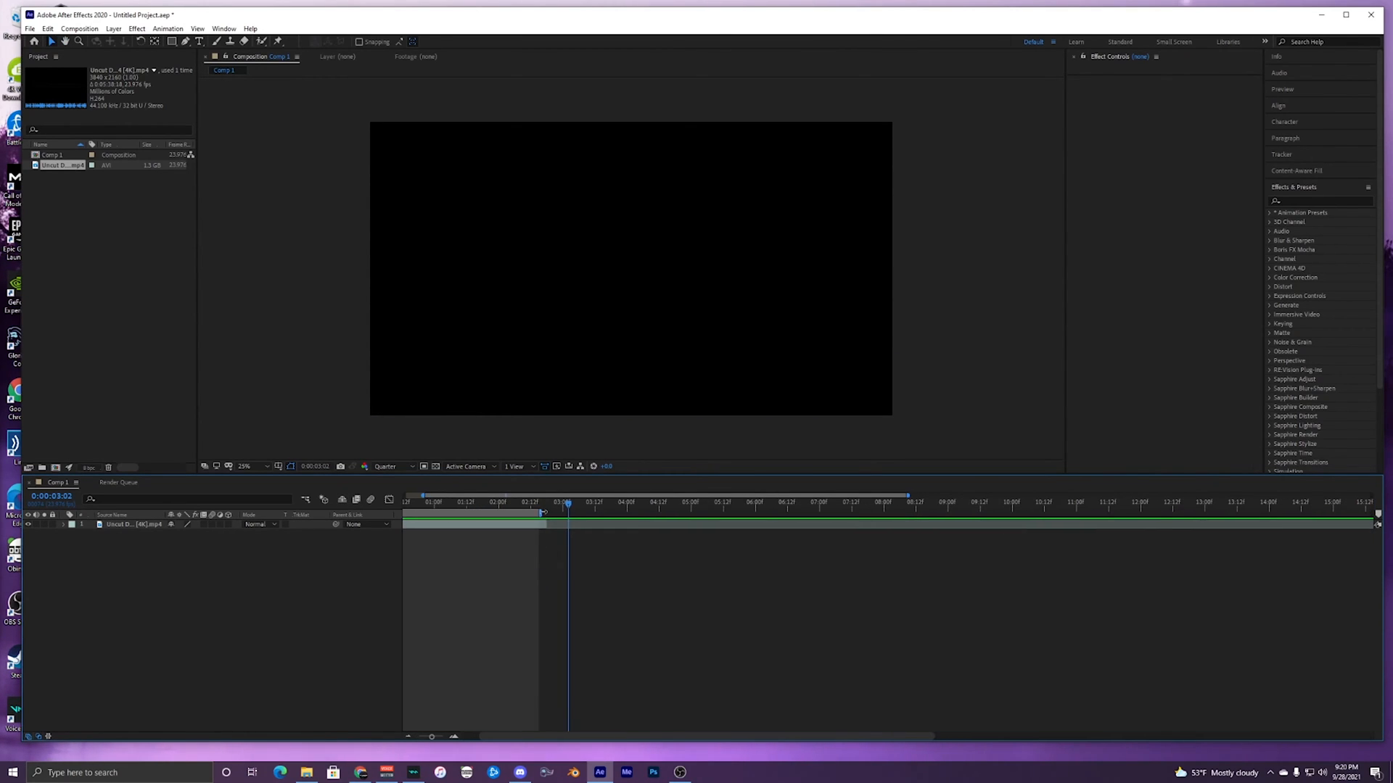
pyautogui.rightClick(566, 505)
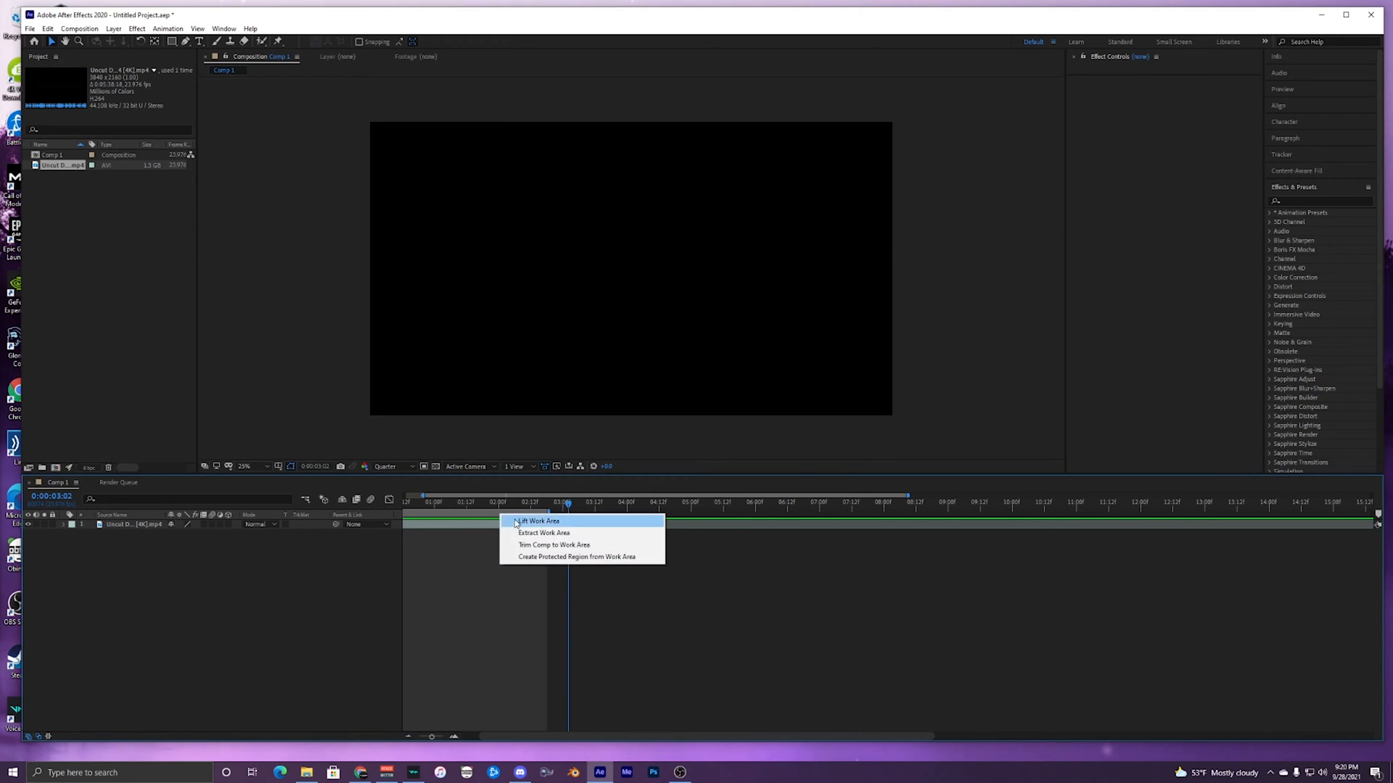
pyautogui.click(537, 521)
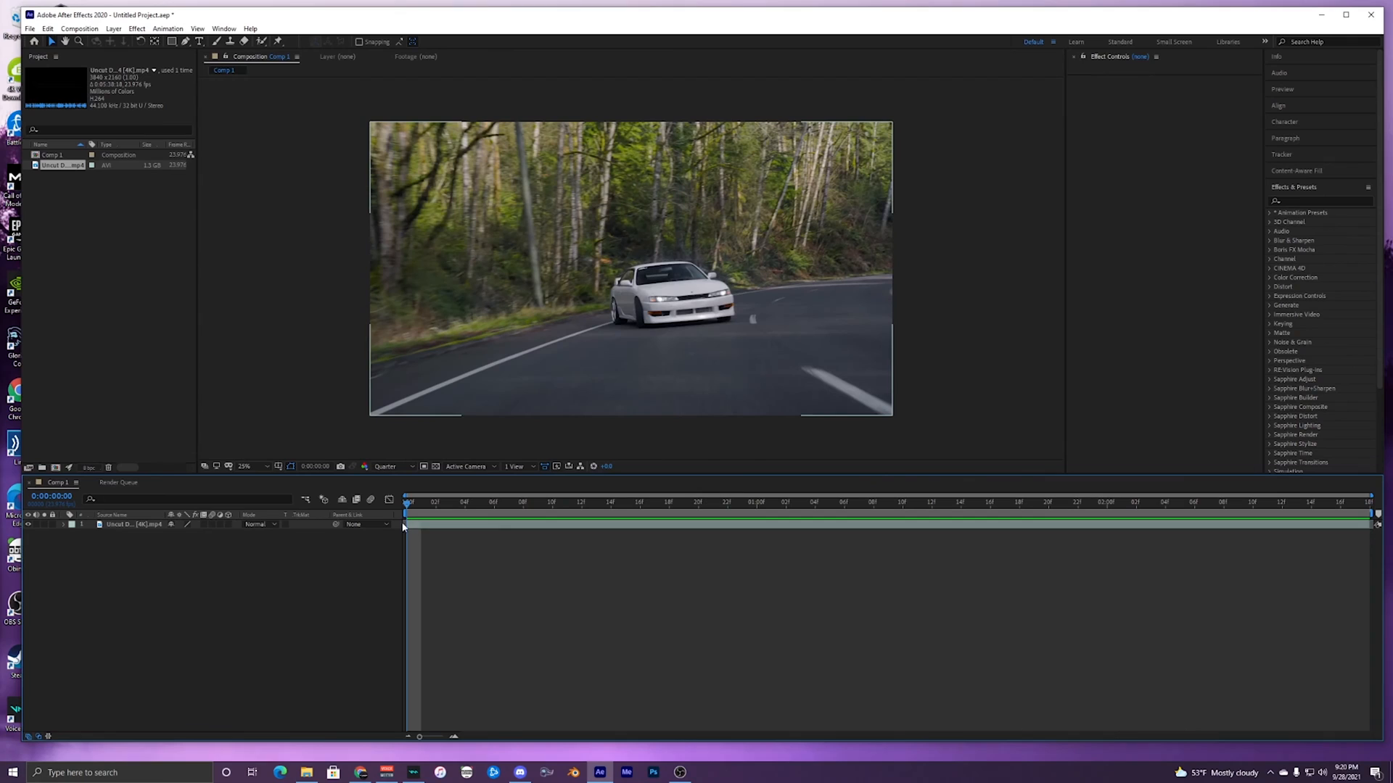
# - Roto Brush a matte around the white car and raise the effect's quality to Best
pyautogui.click(125, 523)
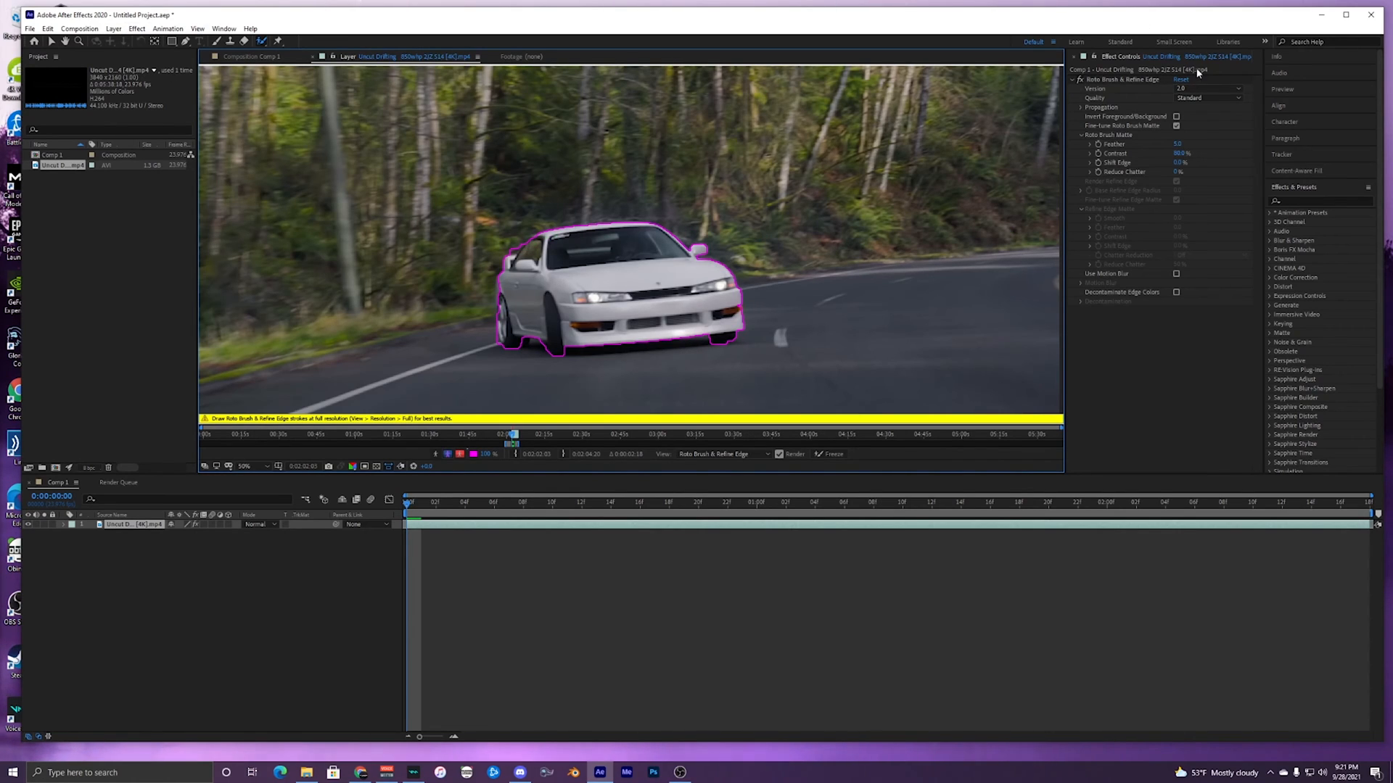
pyautogui.click(1208, 97)
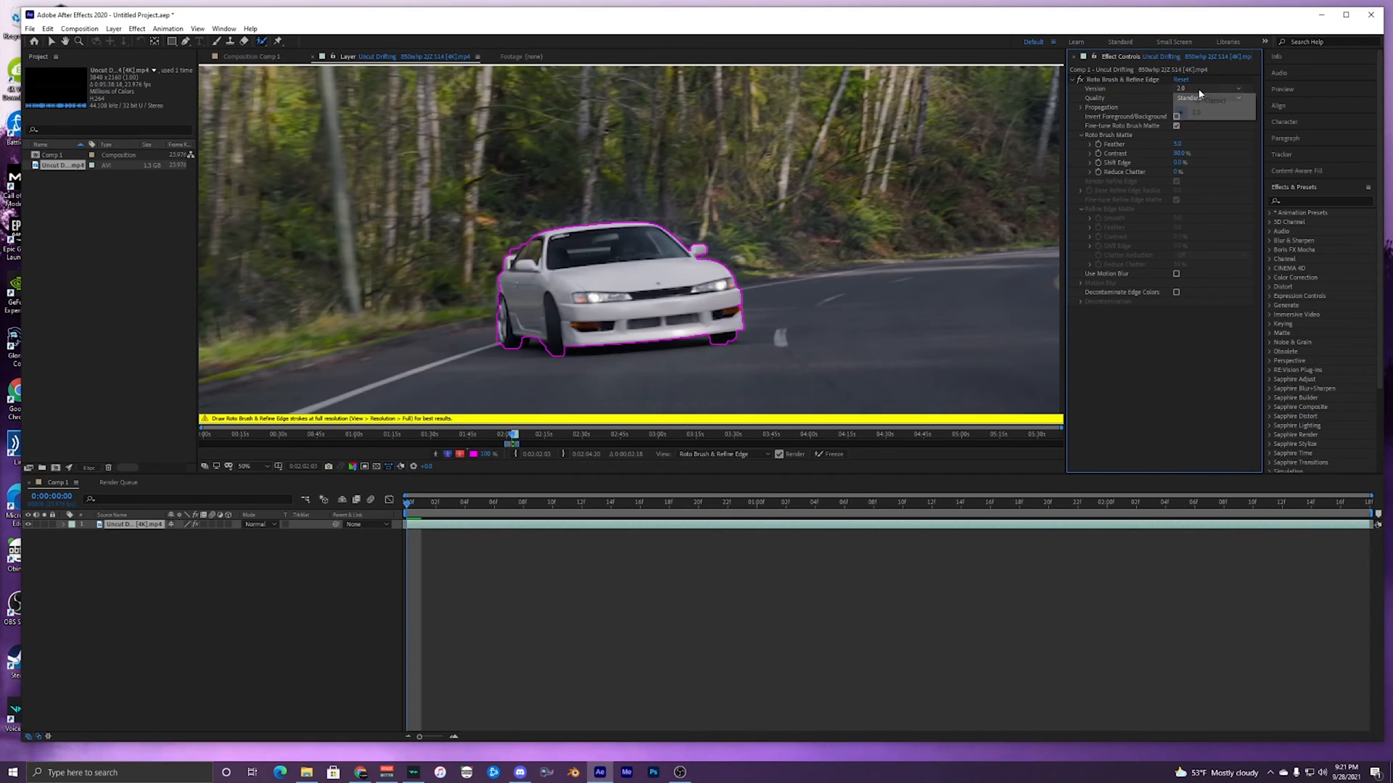
pyautogui.click(1209, 98)
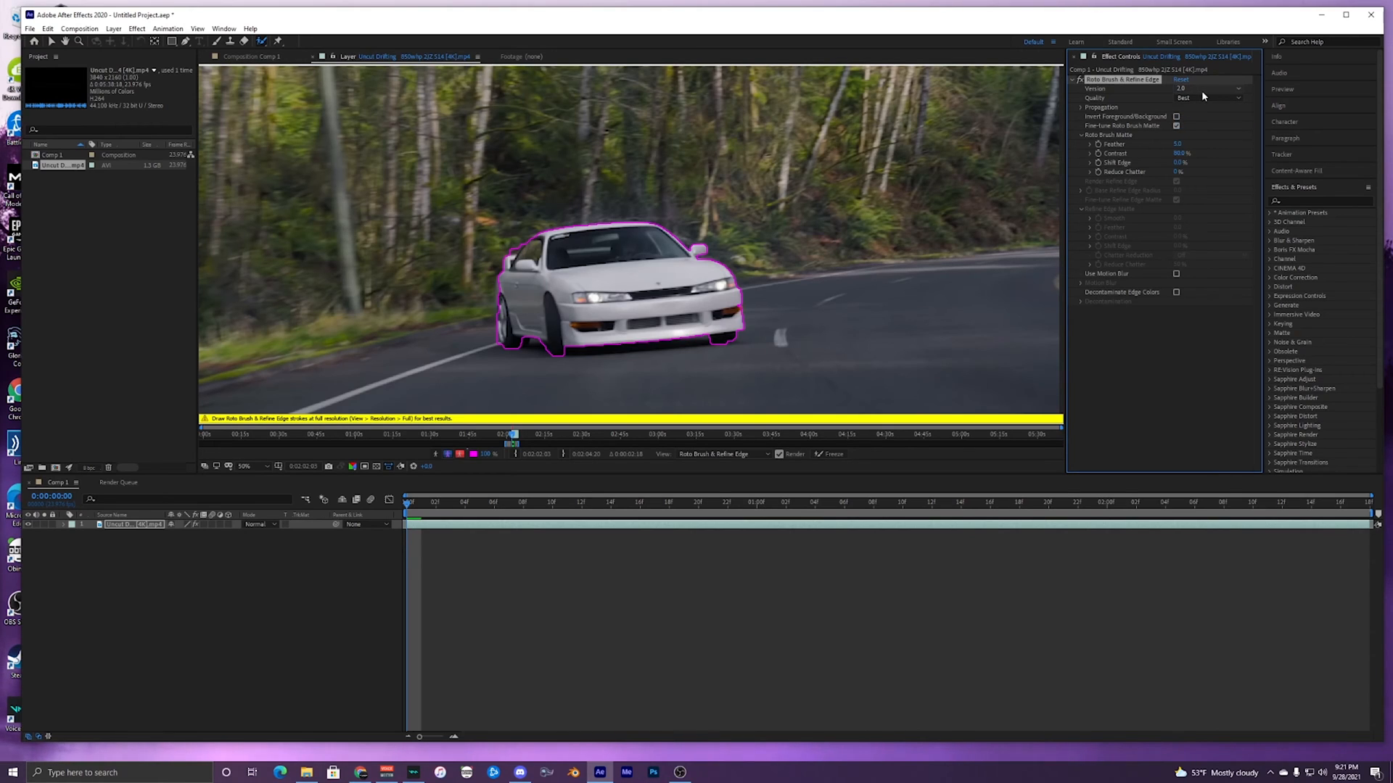
pyautogui.moveTo(411, 506)
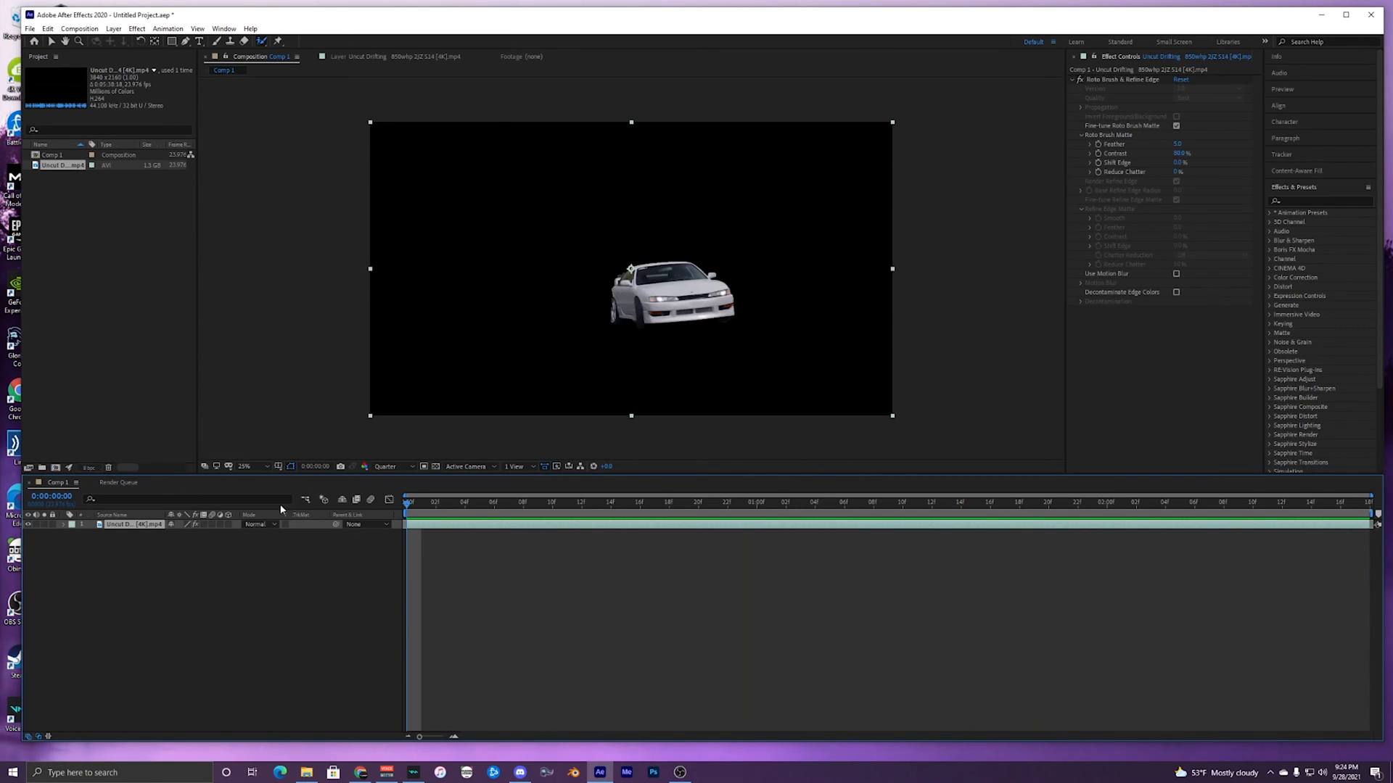
pyautogui.moveTo(424, 531)
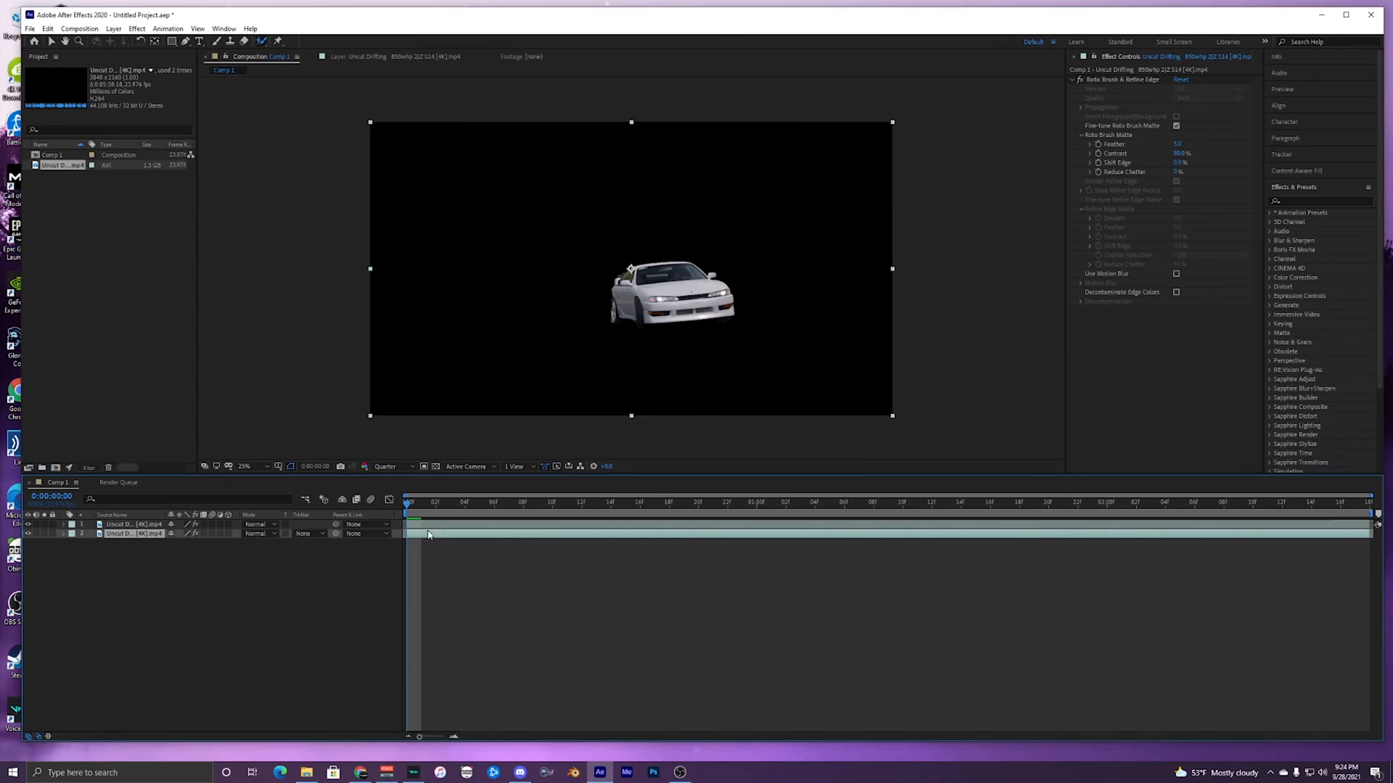
# - Duplicate the car layer so copies stack over the full forest-road footage
pyautogui.click(125, 524)
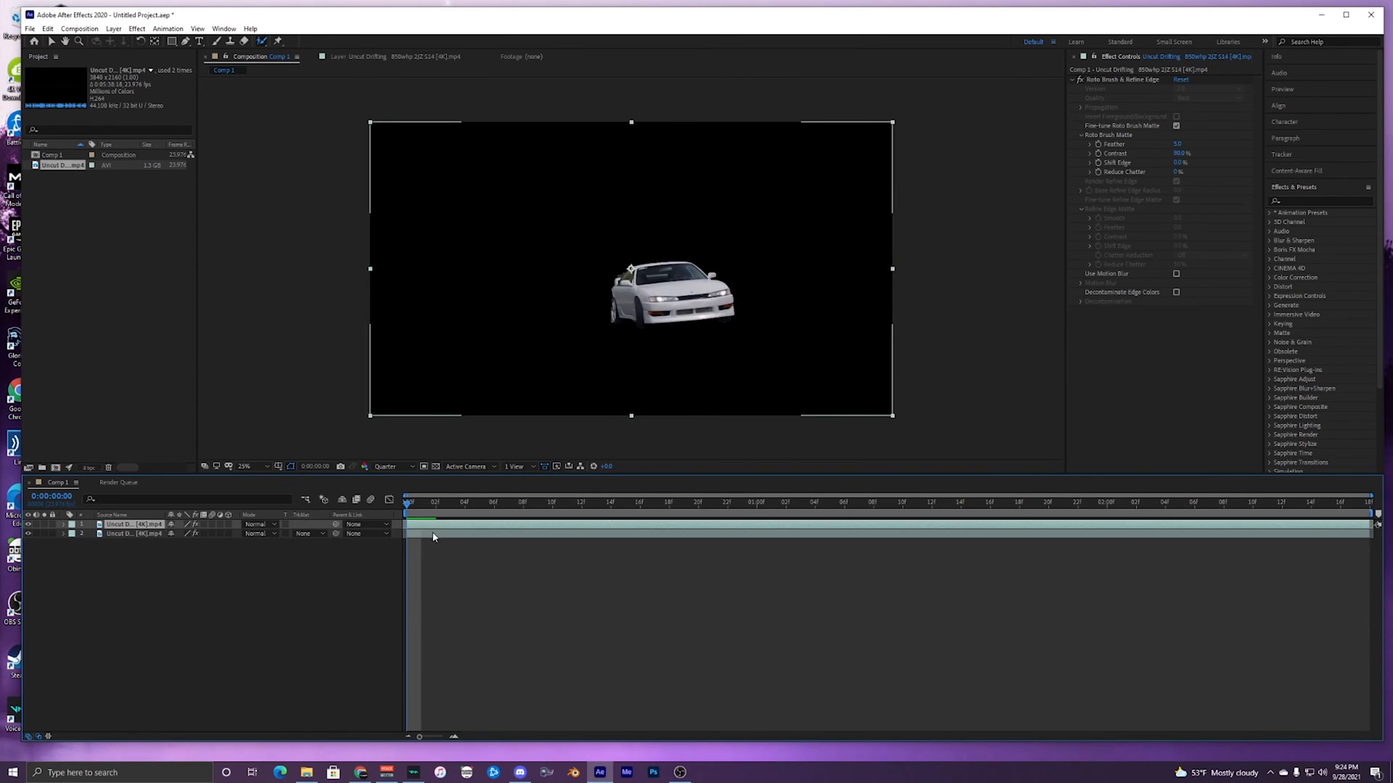
pyautogui.click(133, 533)
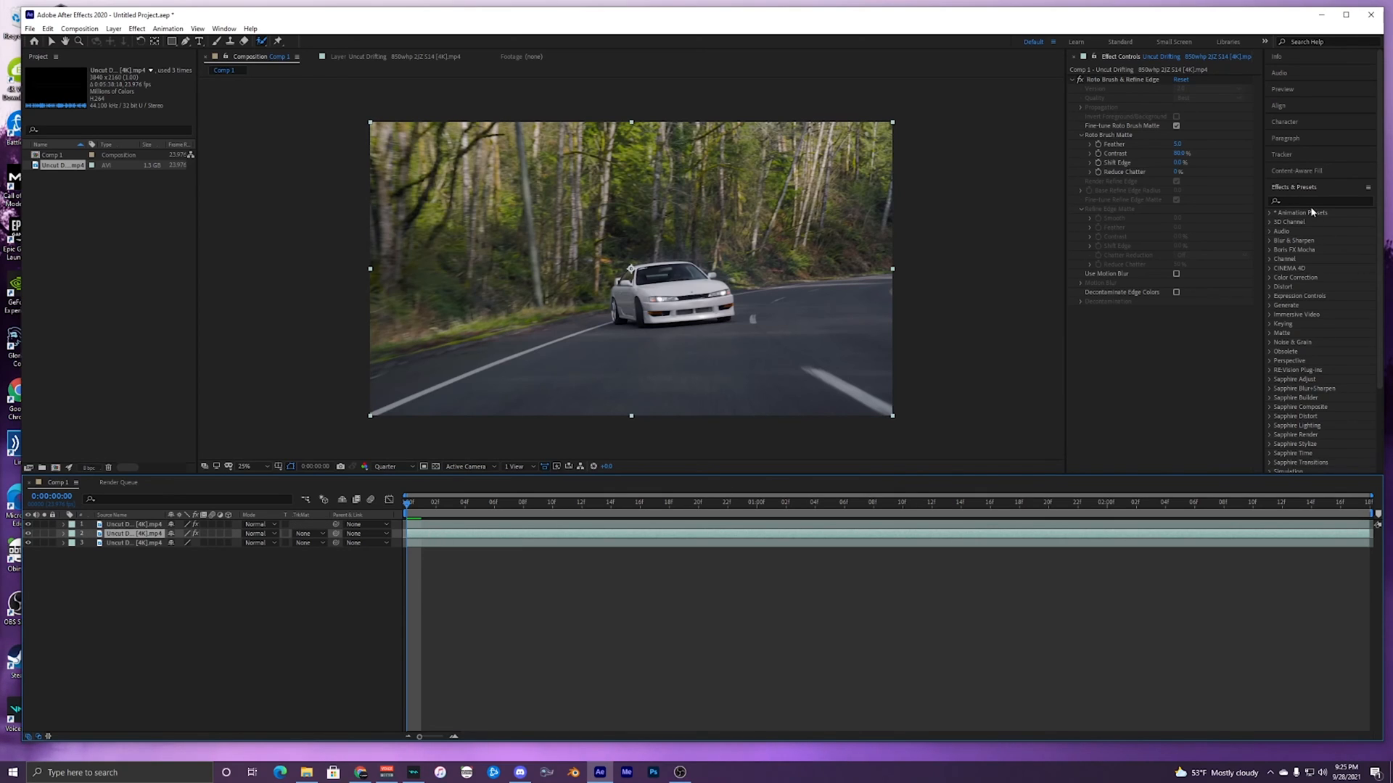
# - Find S_WarpBubble by searching 'bub' and apply it to the middle car layer
pyautogui.click(1318, 200)
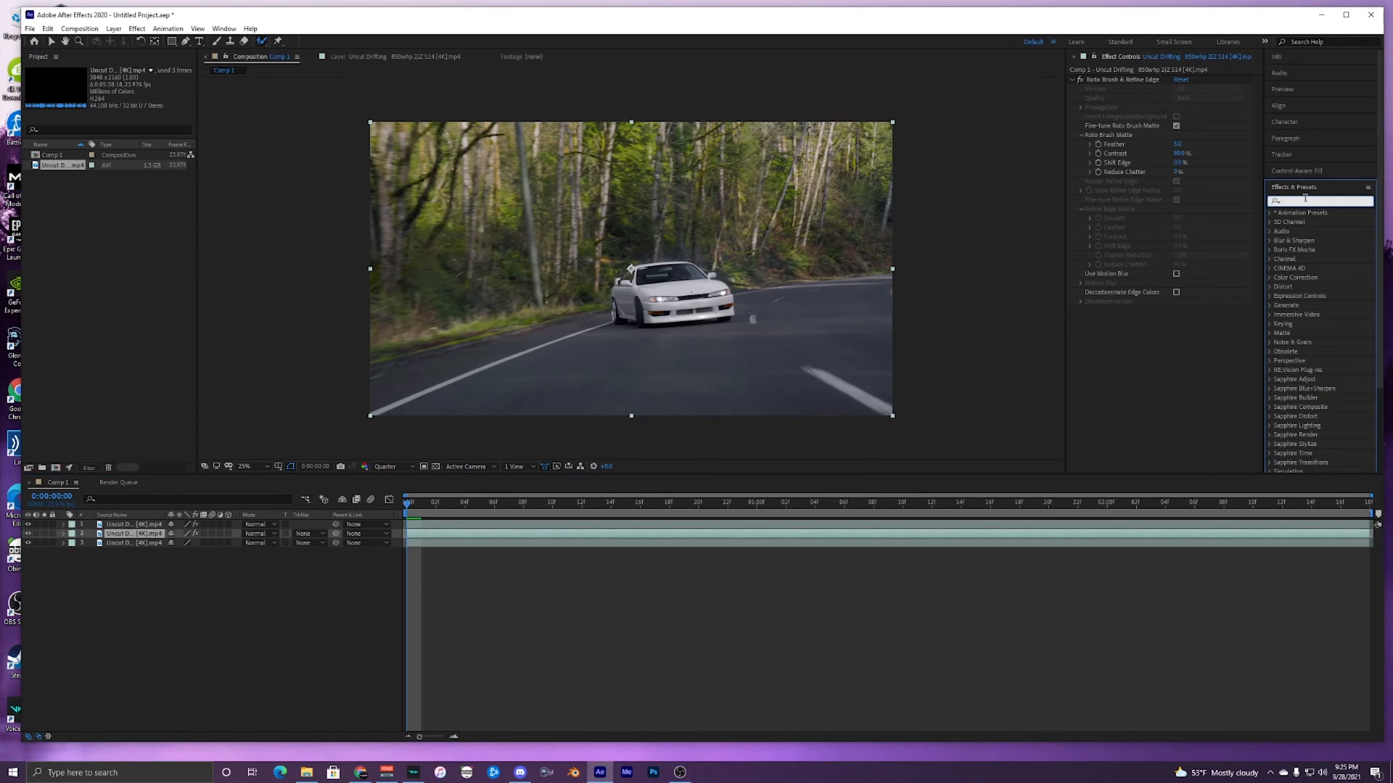
pyautogui.write('bub')
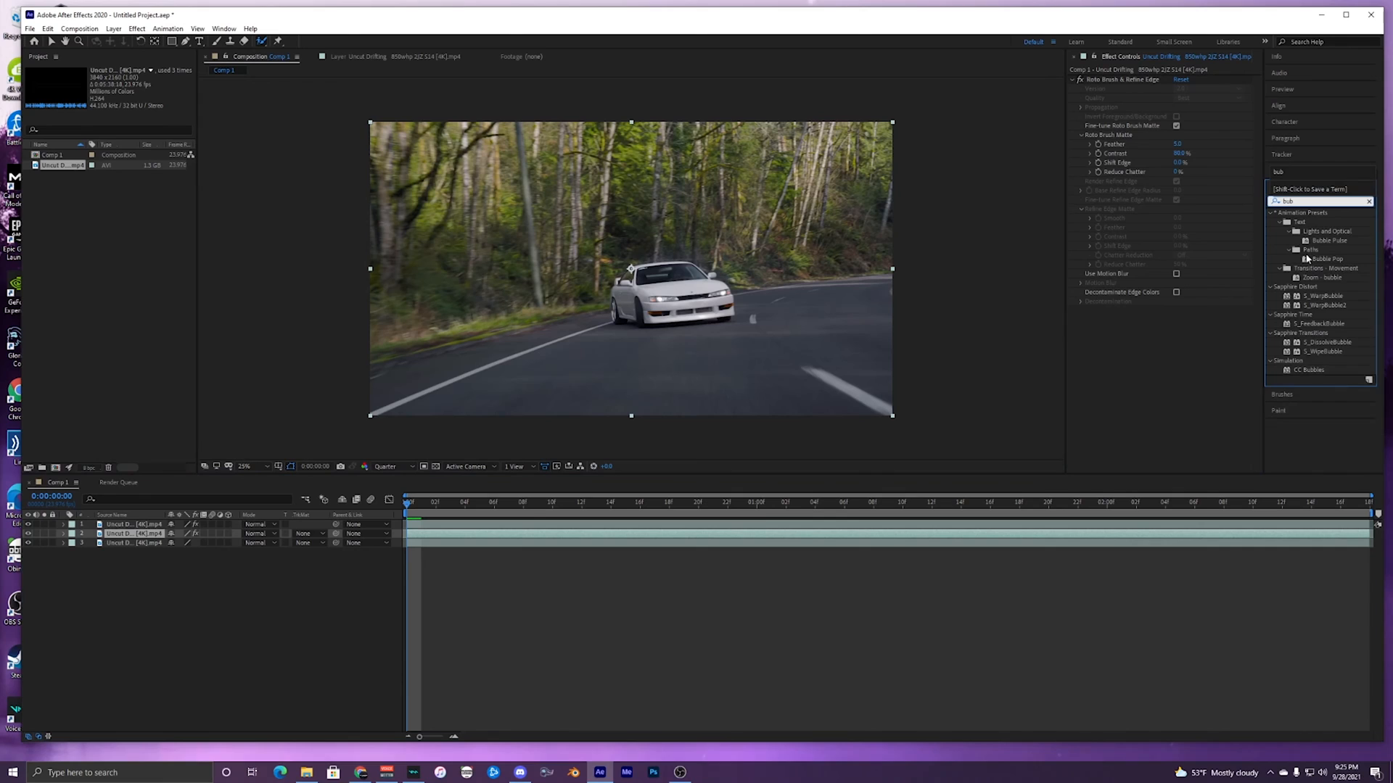
pyautogui.click(1323, 296)
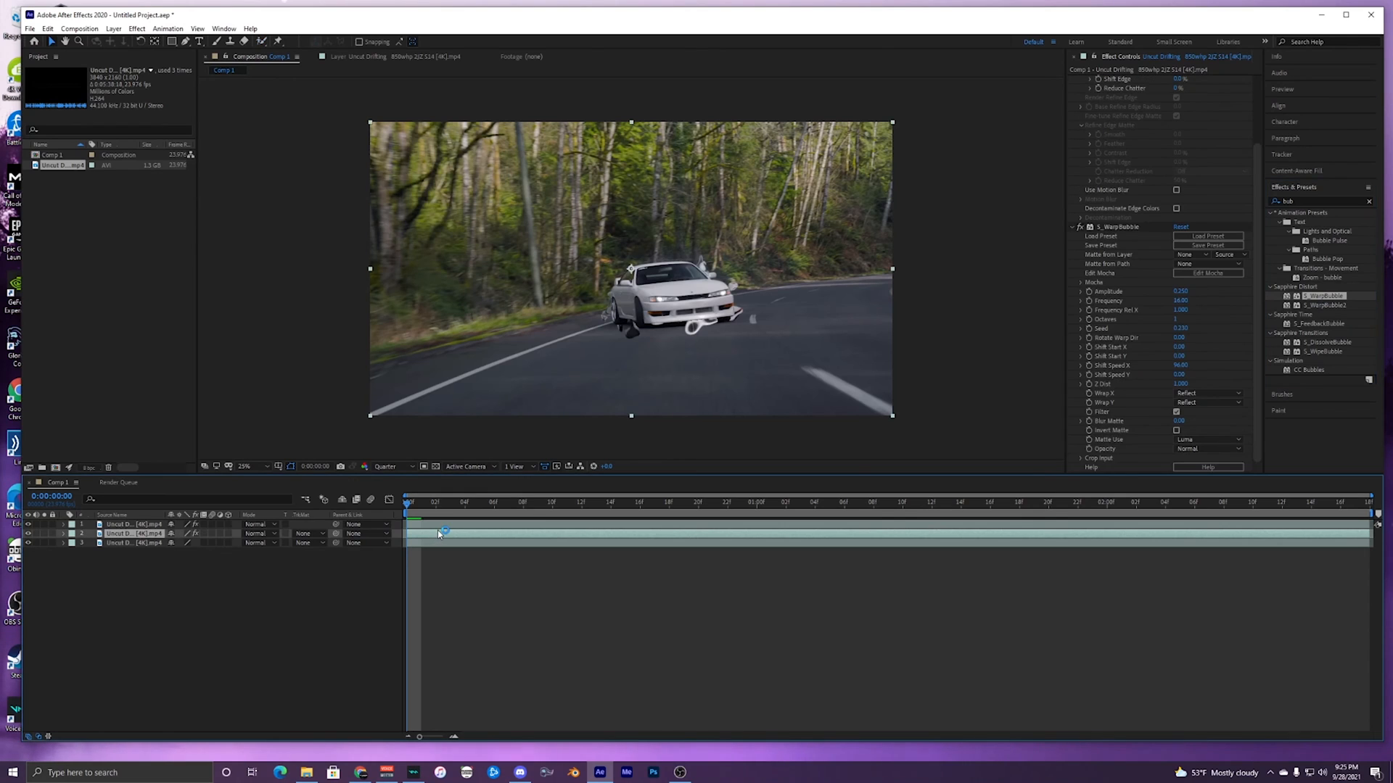
pyautogui.moveTo(409, 502); pyautogui.dragTo(487, 502)
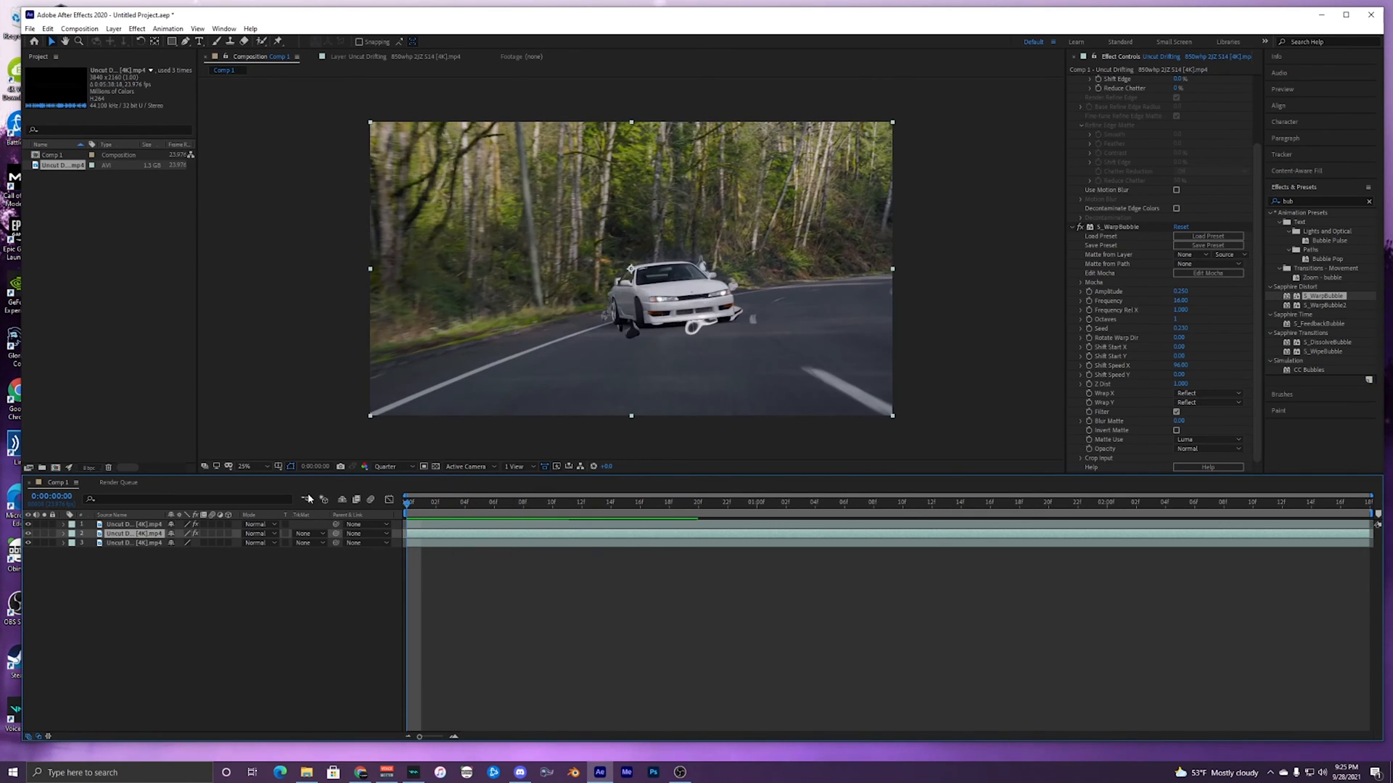
# - Preview the warped car's rippling motion, starting and stopping playback twice
pyautogui.click(419, 502)
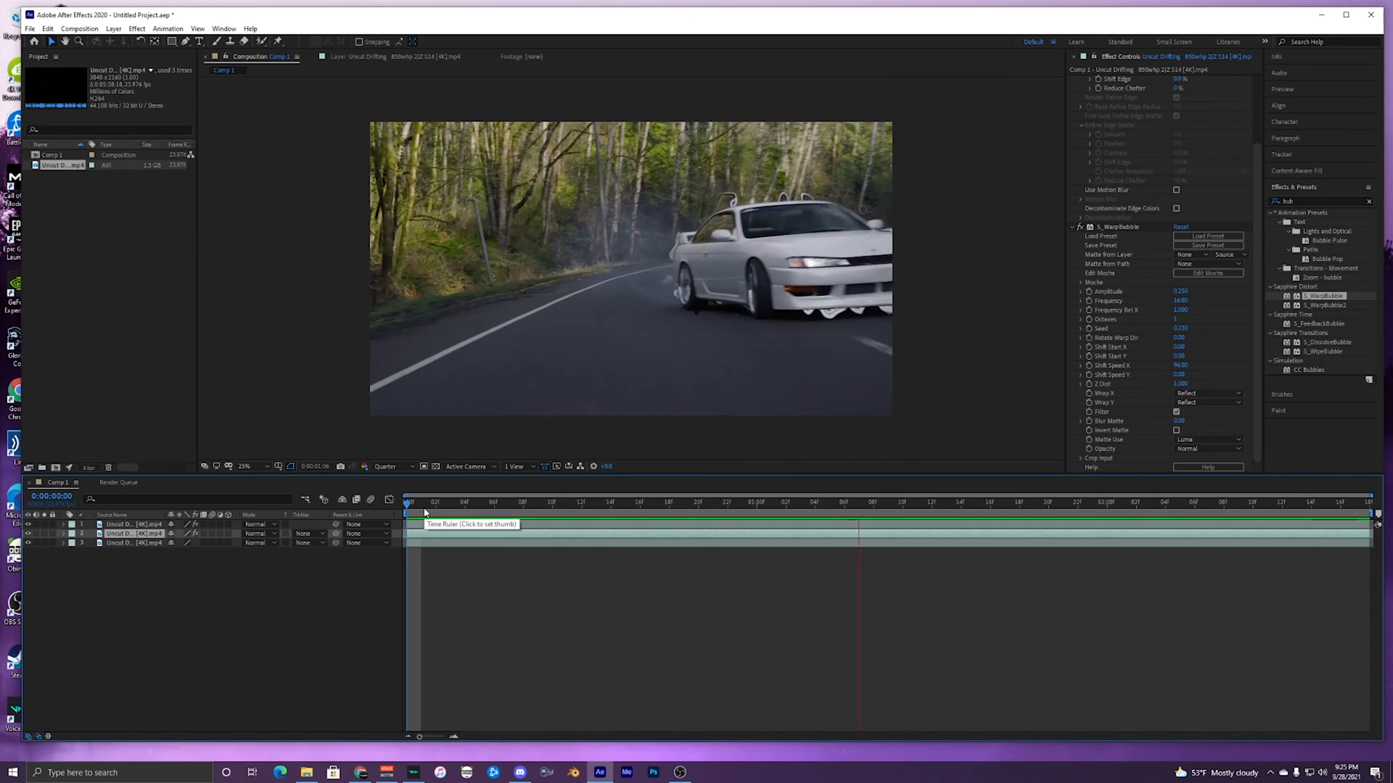
pyautogui.click(596, 502)
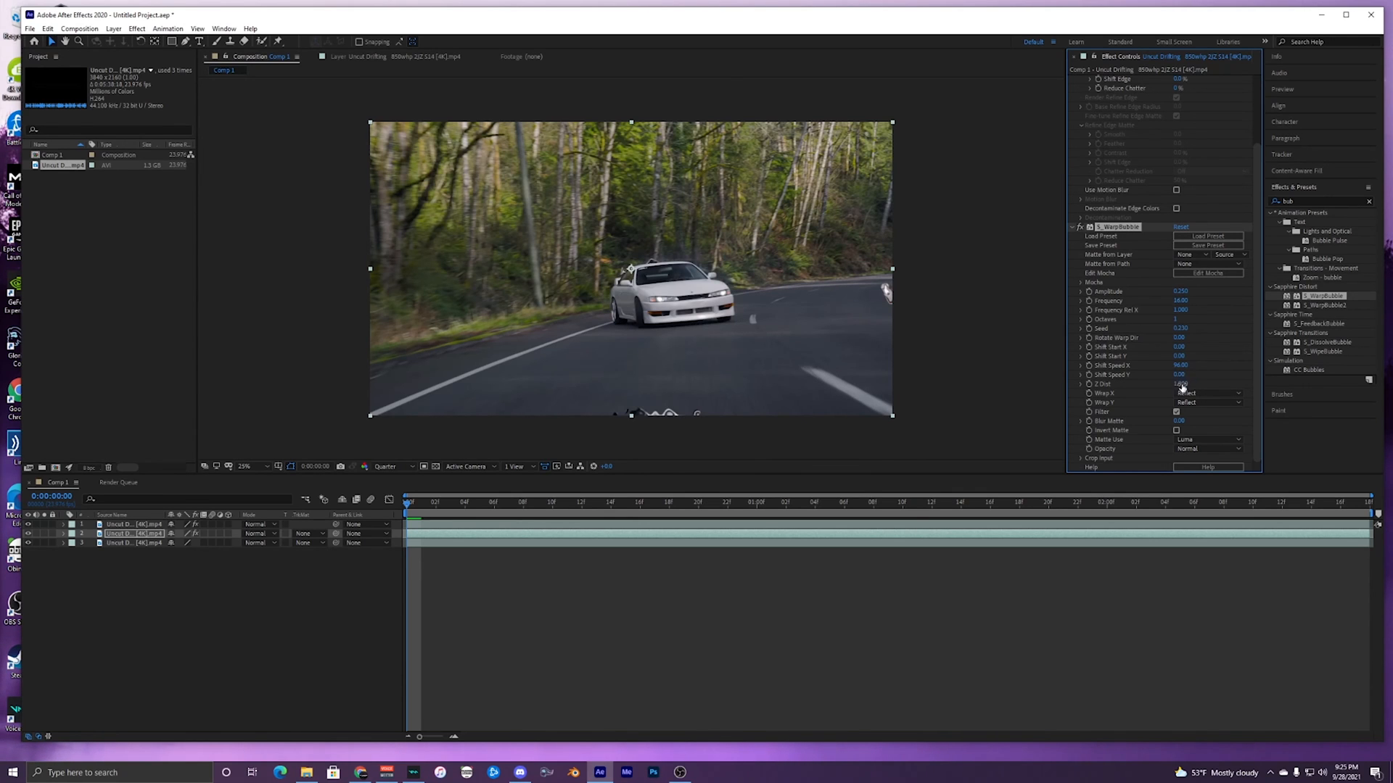
pyautogui.click(581, 502)
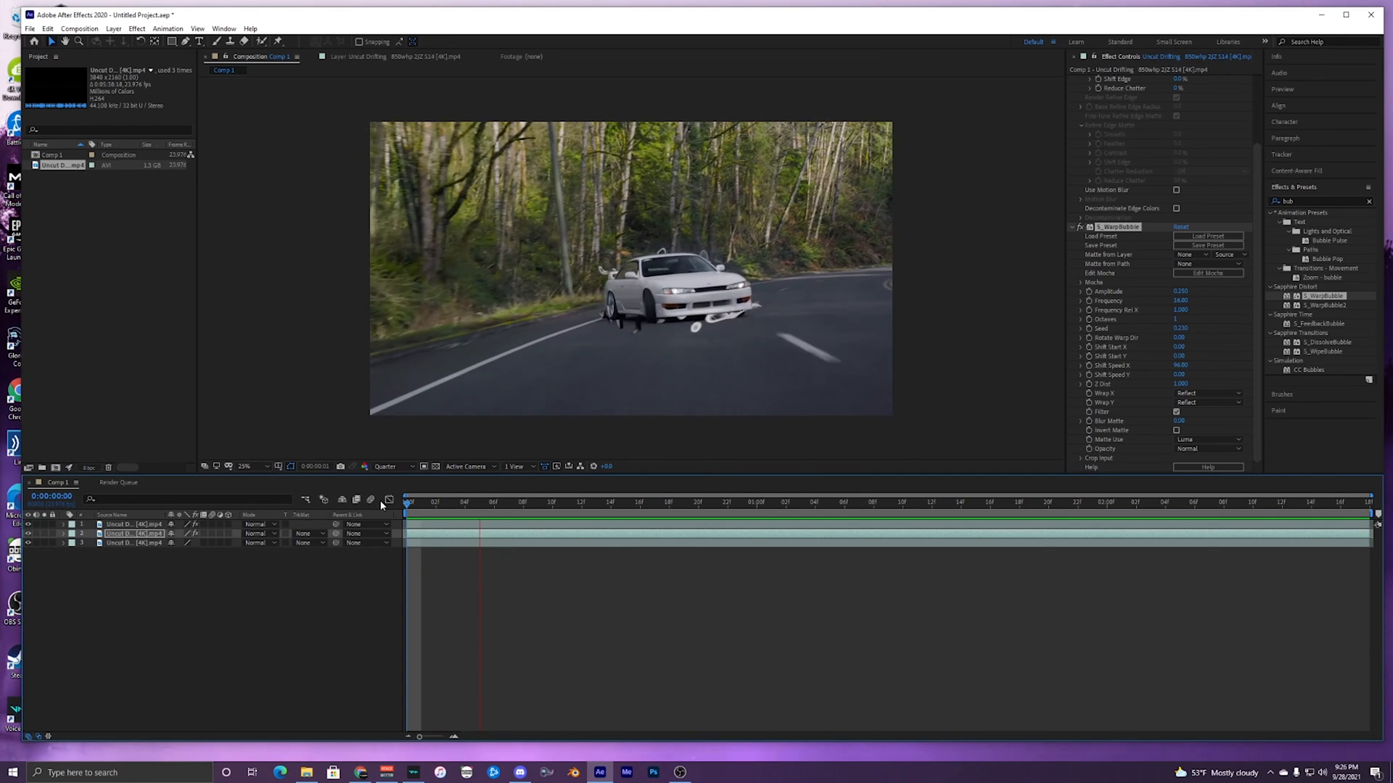
pyautogui.click(1194, 502)
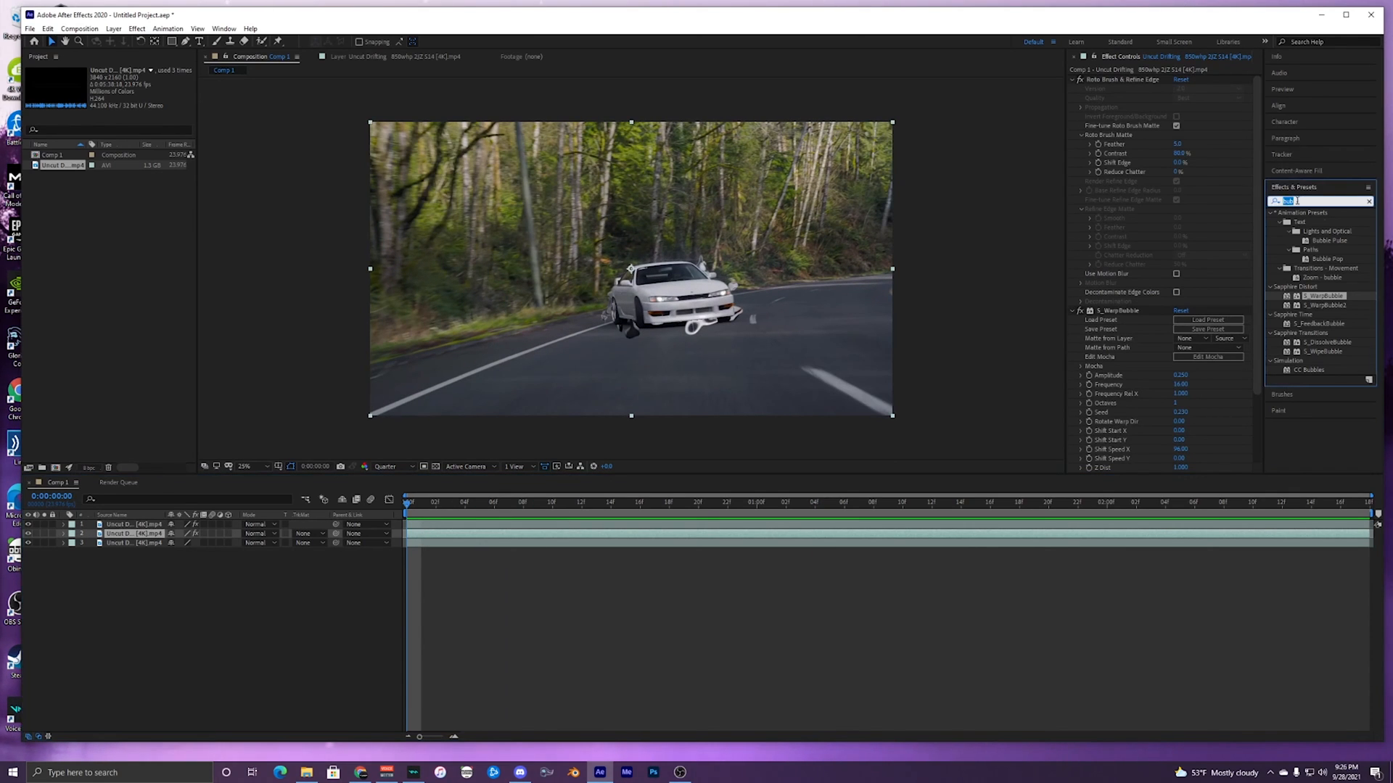
# - Search 'glint', apply the glint effect to the car's headlights and preview the result
pyautogui.write('glint')
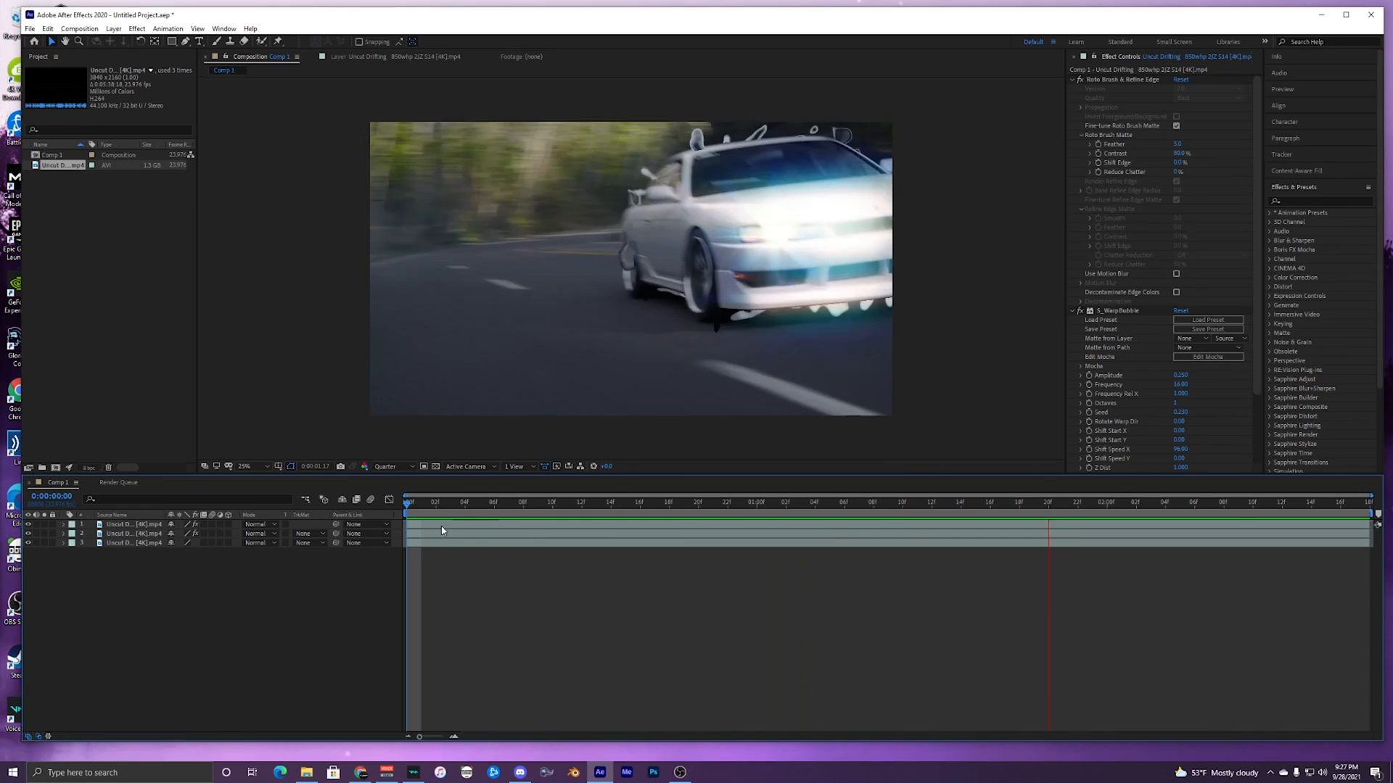
pyautogui.click(770, 502)
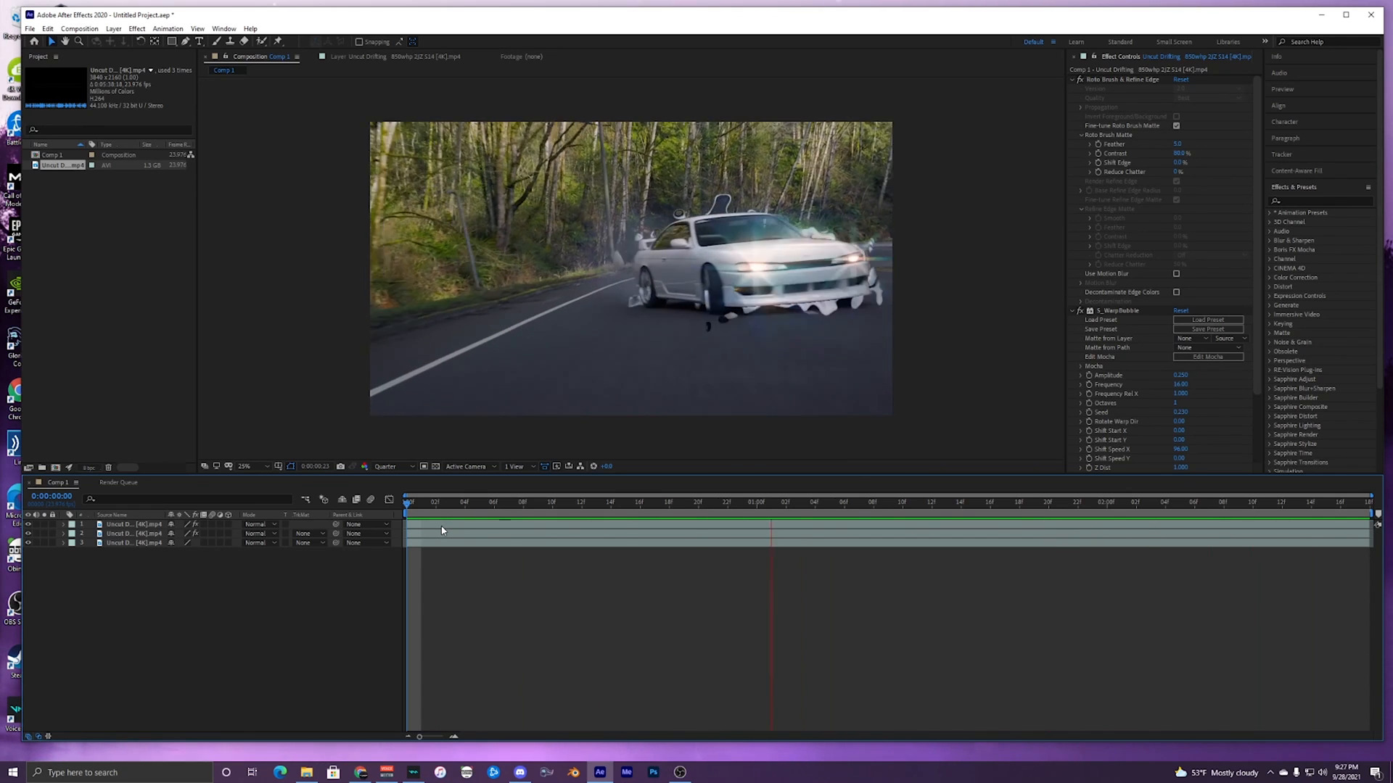
pyautogui.click(524, 502)
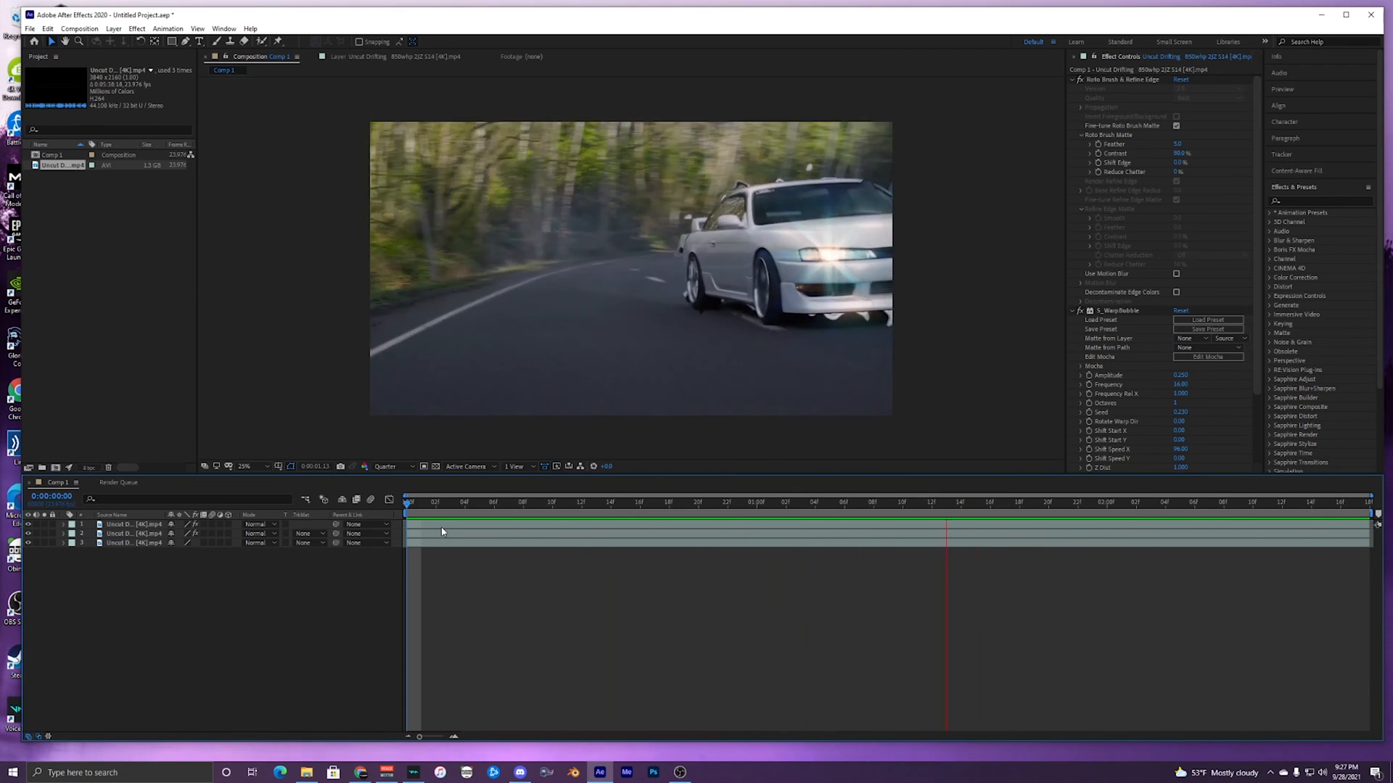
pyautogui.click(697, 502)
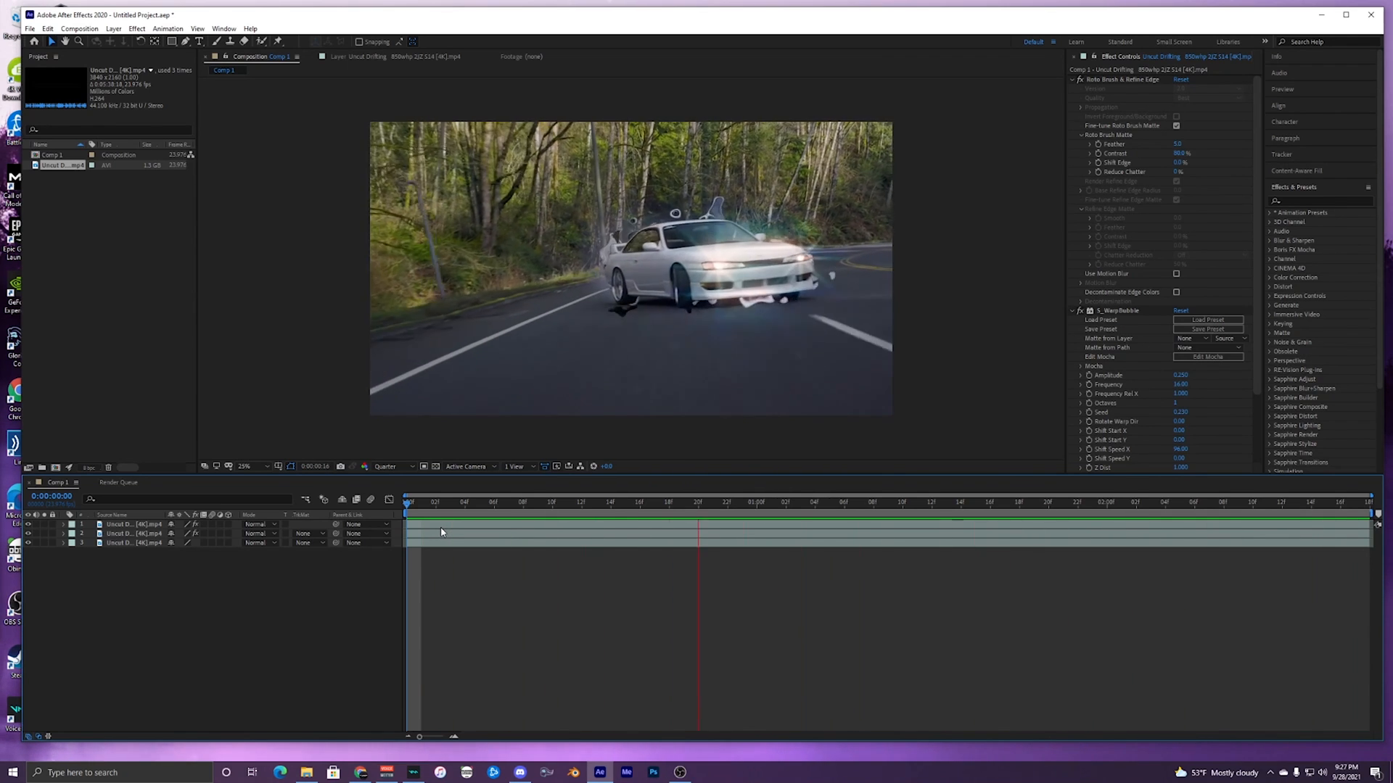